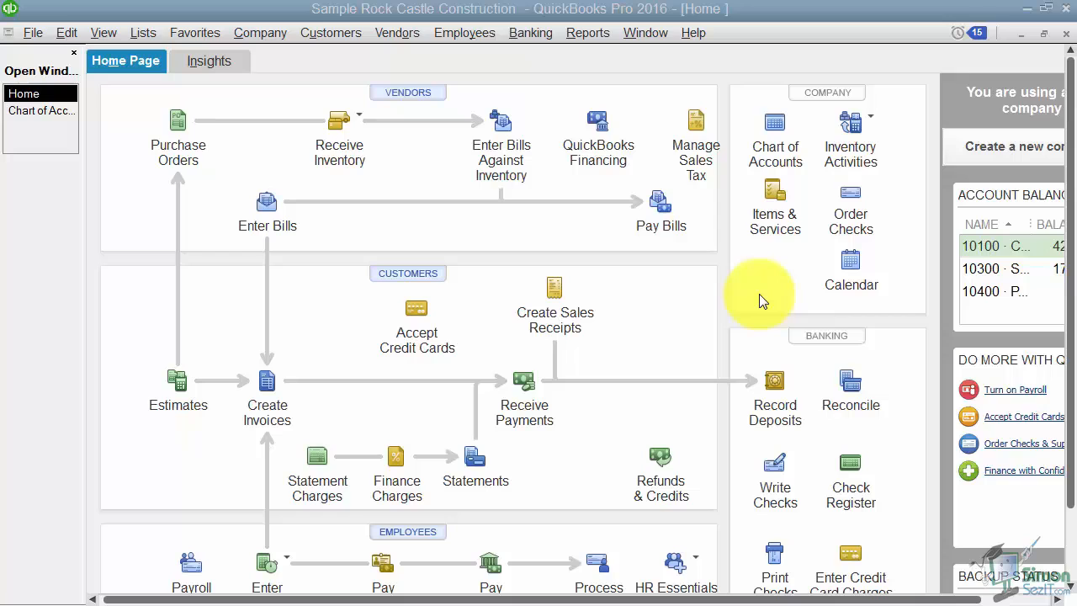
{"action": "mouse_move", "coordinate": [670, 303]}
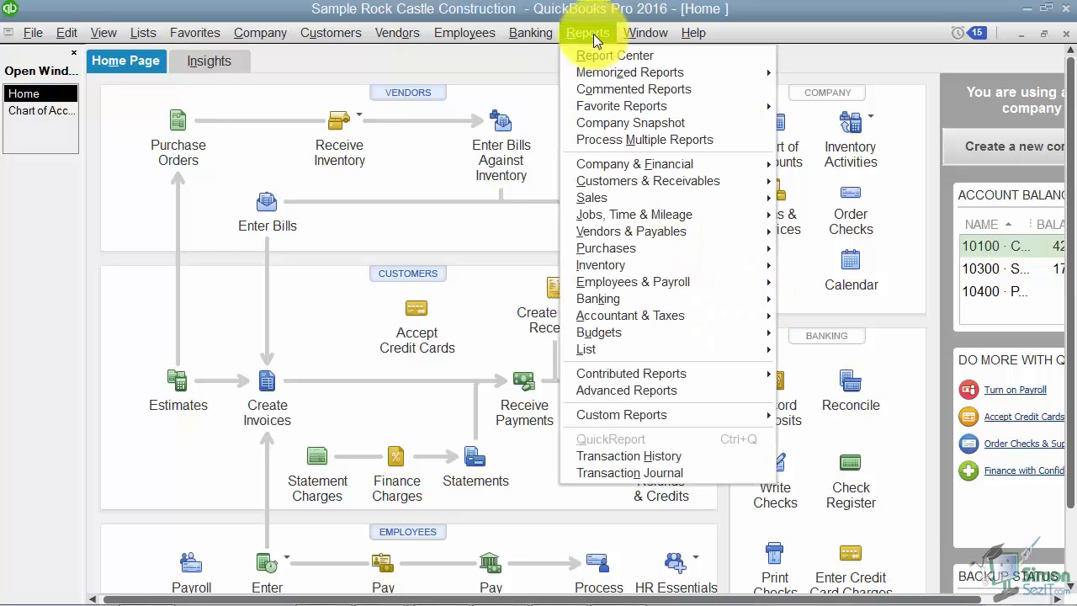
{"action": "mouse_move", "coordinate": [601, 264]}
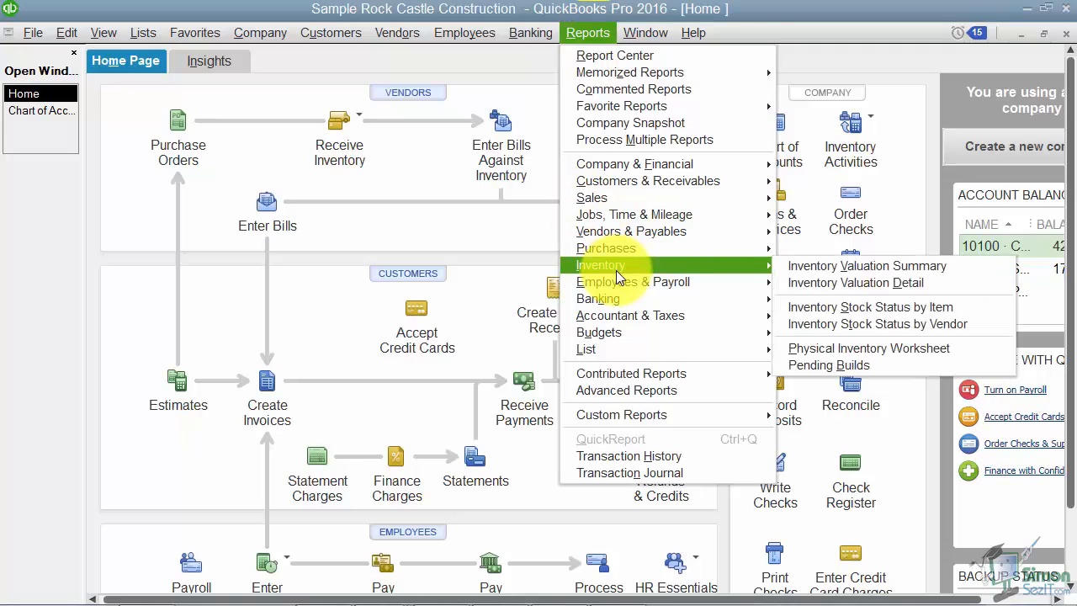
{"action": "mouse_move", "coordinate": [866, 266]}
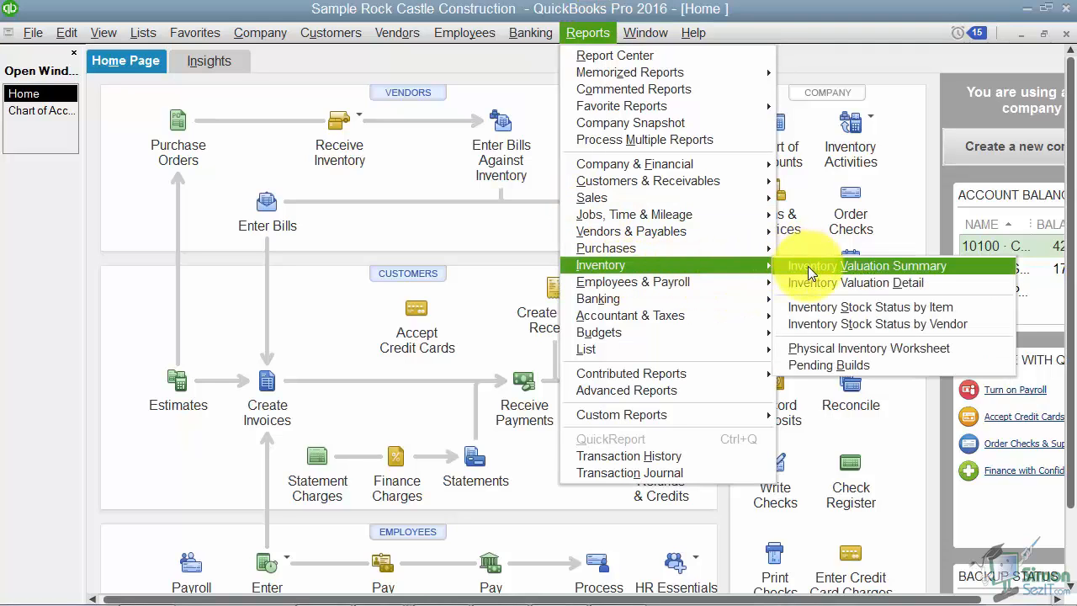
Open the Inventory Valuation Summary report for Rock Castle Construction
{"action": "left_click", "coordinate": [866, 266]}
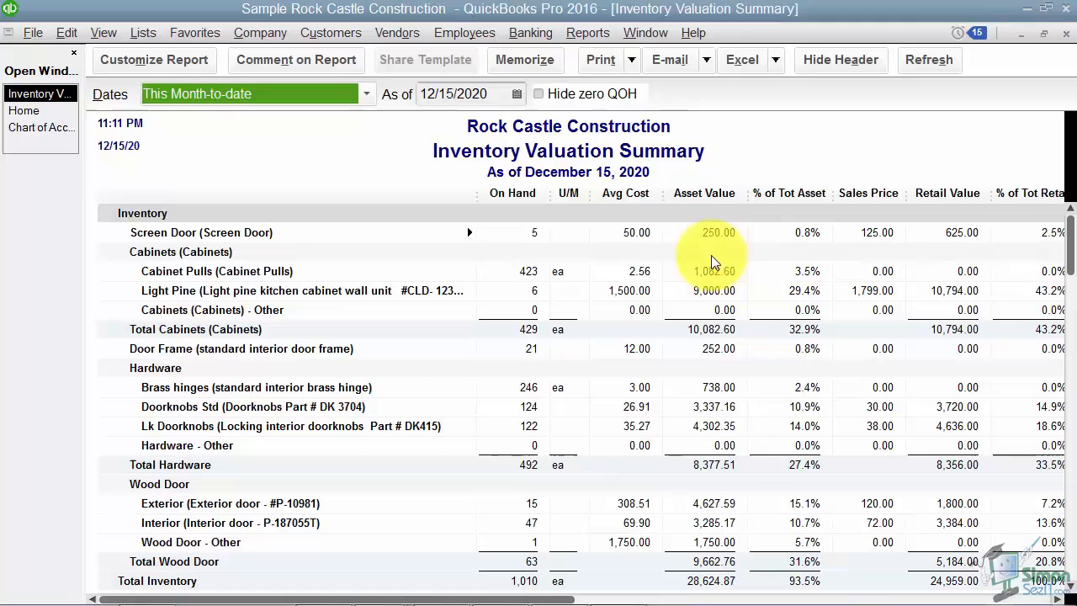
{"action": "mouse_move", "coordinate": [413, 188]}
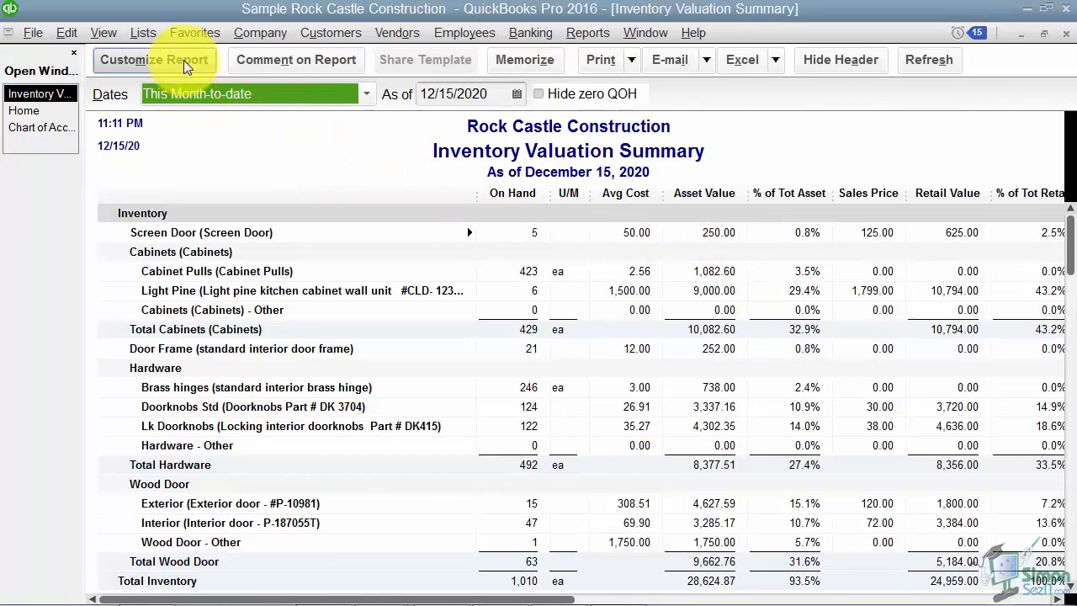
{"action": "left_click", "coordinate": [155, 61]}
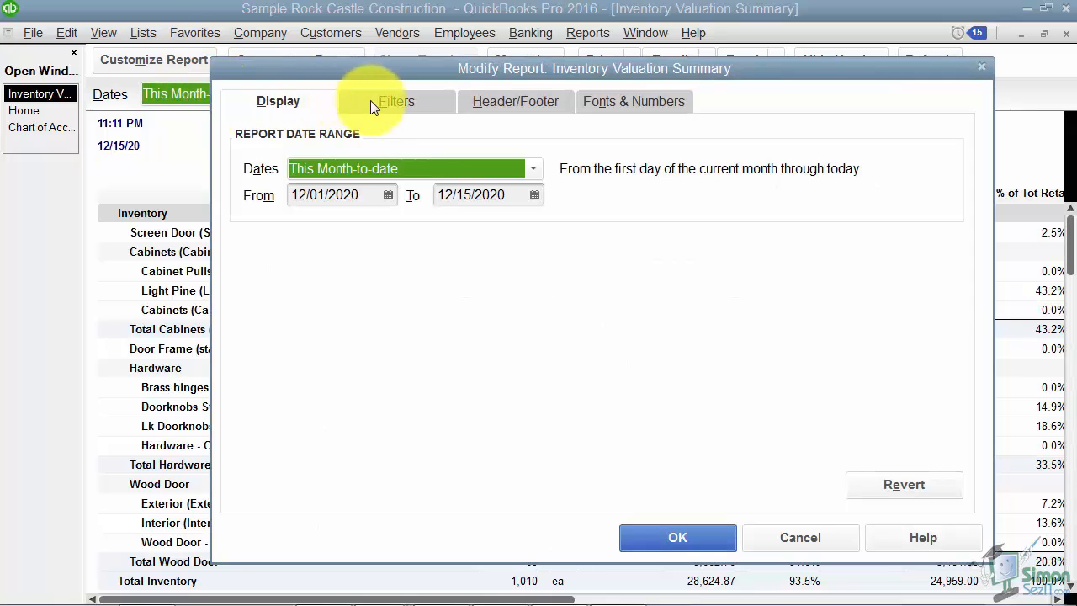
{"action": "left_click", "coordinate": [397, 101]}
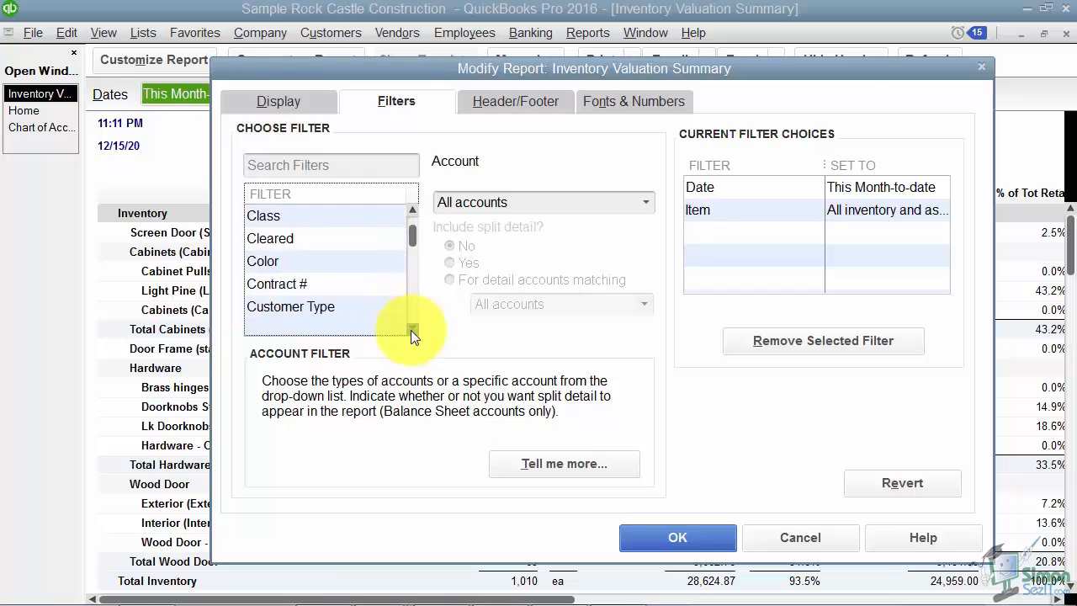
{"action": "left_click", "coordinate": [276, 283]}
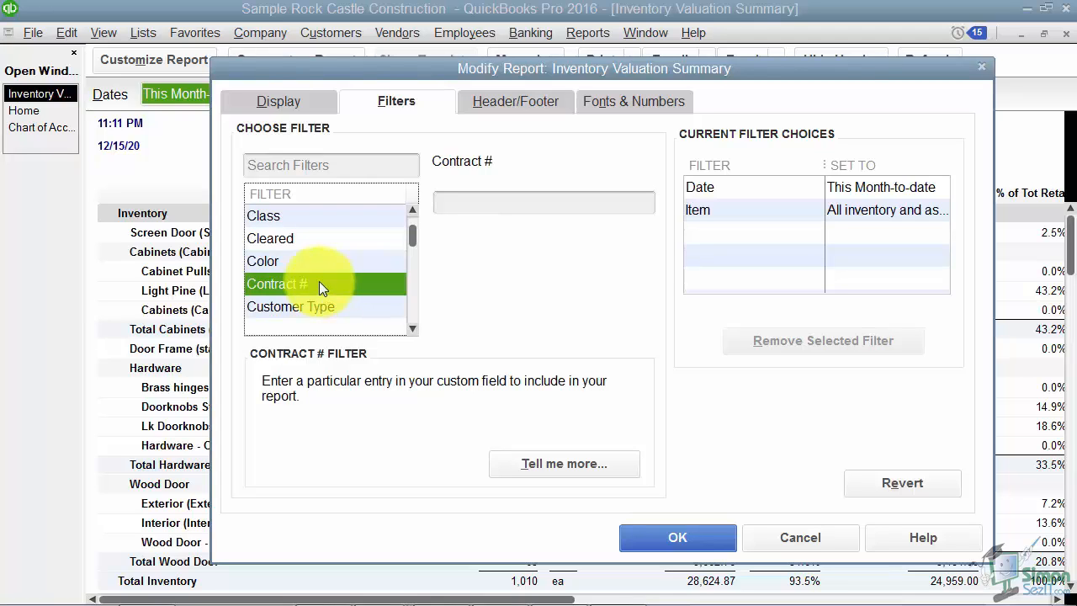
{"action": "mouse_move", "coordinate": [294, 227]}
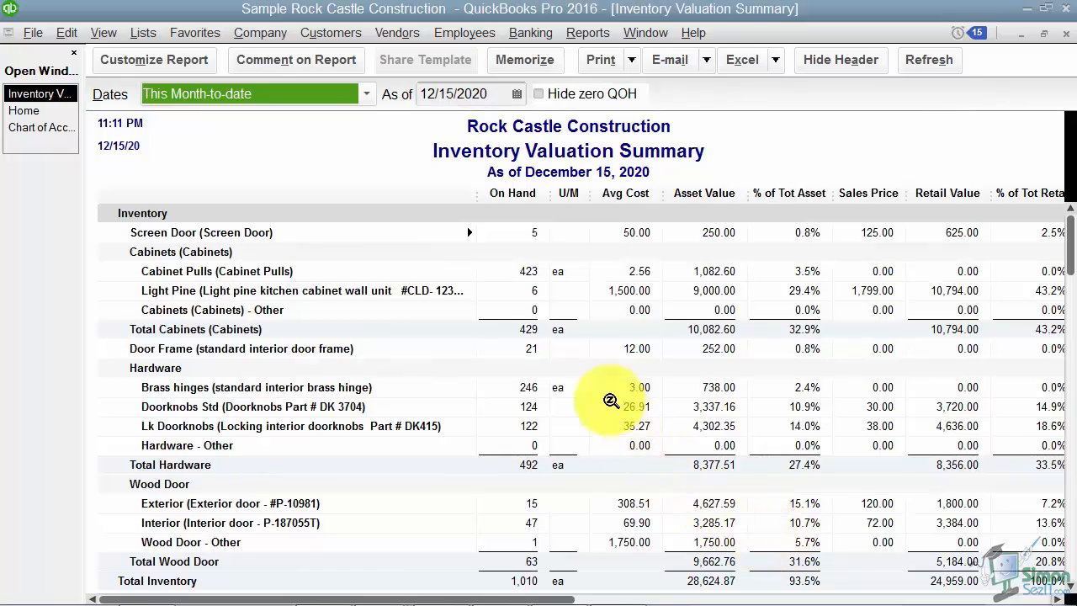
{"action": "mouse_move", "coordinate": [480, 311]}
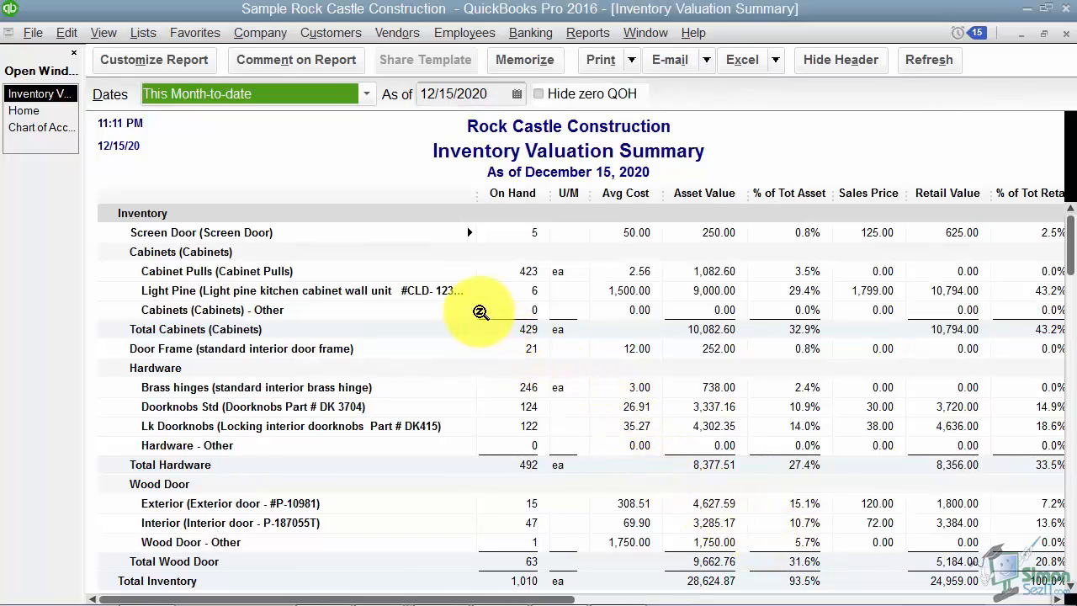
{"action": "mouse_move", "coordinate": [431, 283]}
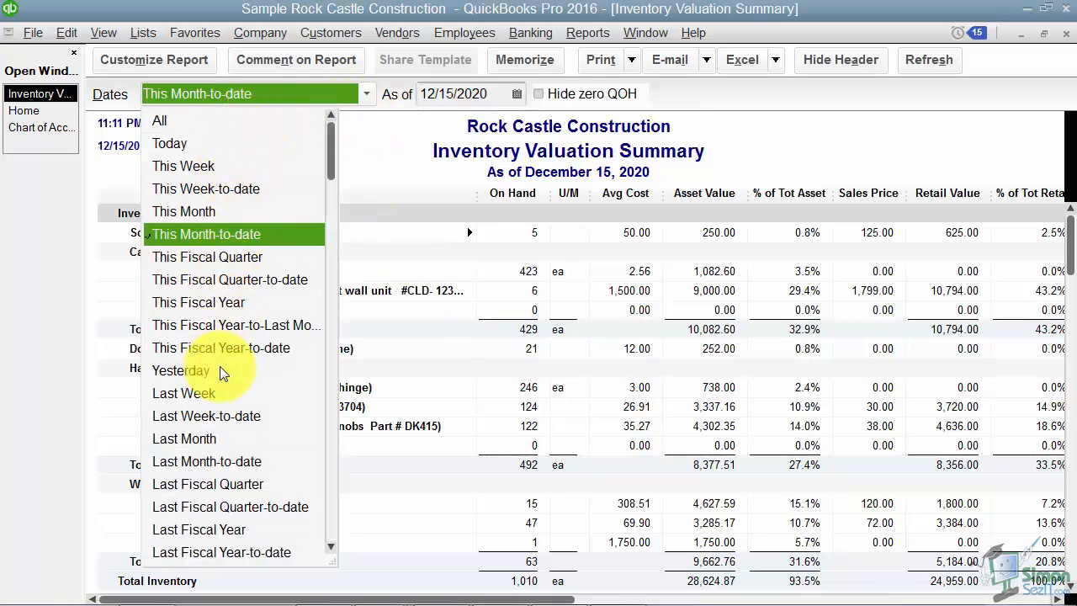
{"action": "mouse_move", "coordinate": [236, 329]}
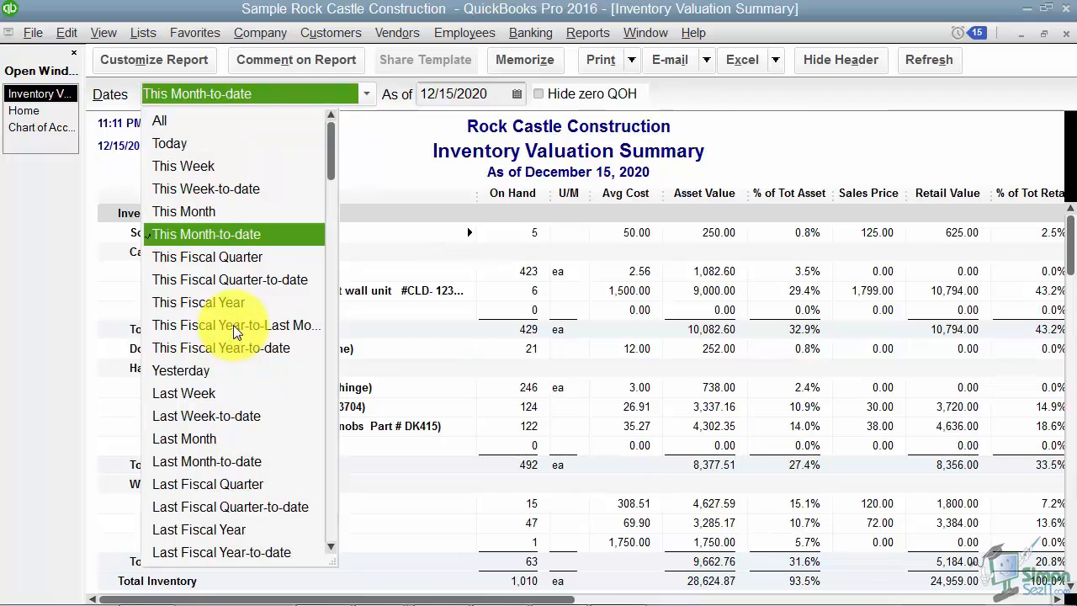
Set the report period to This Fiscal Year-to-Last Month, as of November 30, 2020
{"action": "left_click", "coordinate": [235, 325]}
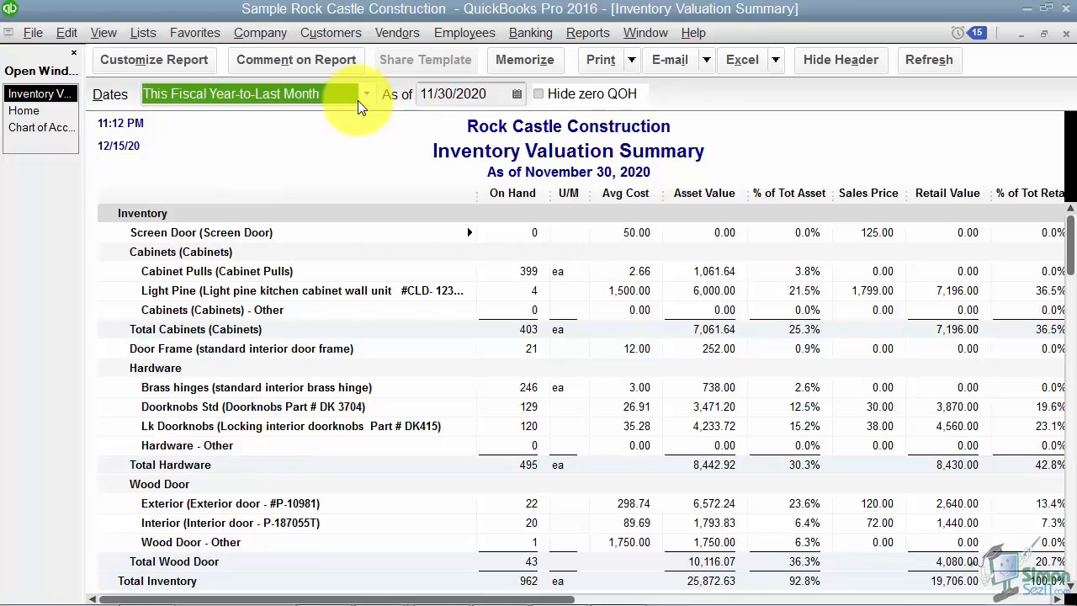
{"action": "mouse_move", "coordinate": [370, 135]}
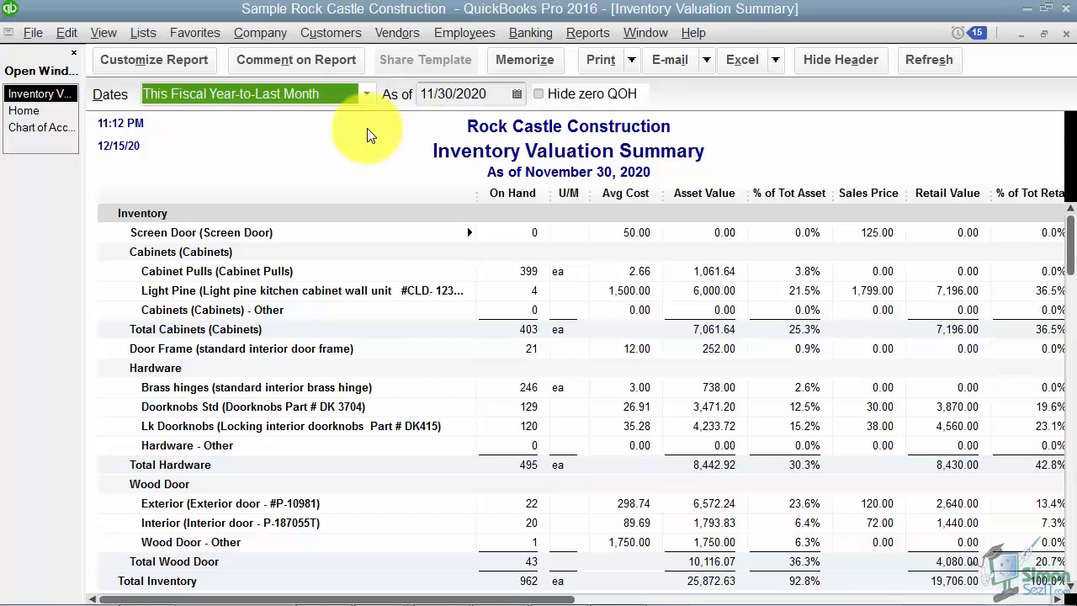
{"action": "mouse_move", "coordinate": [386, 138]}
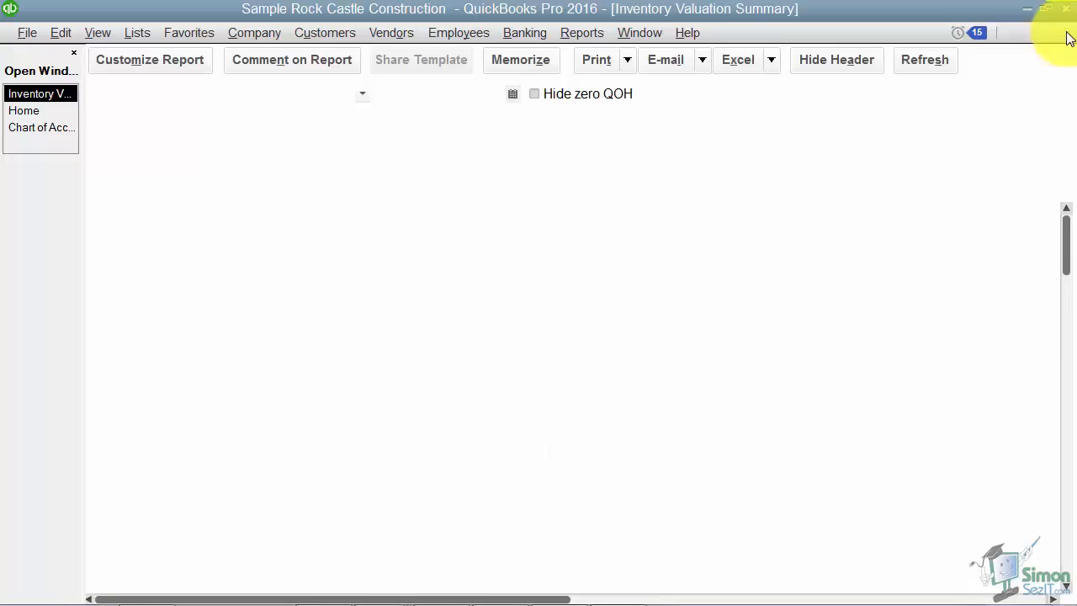
Close the inventory report and bring up the Vendors menu from the Home page
{"action": "left_click", "coordinate": [23, 111]}
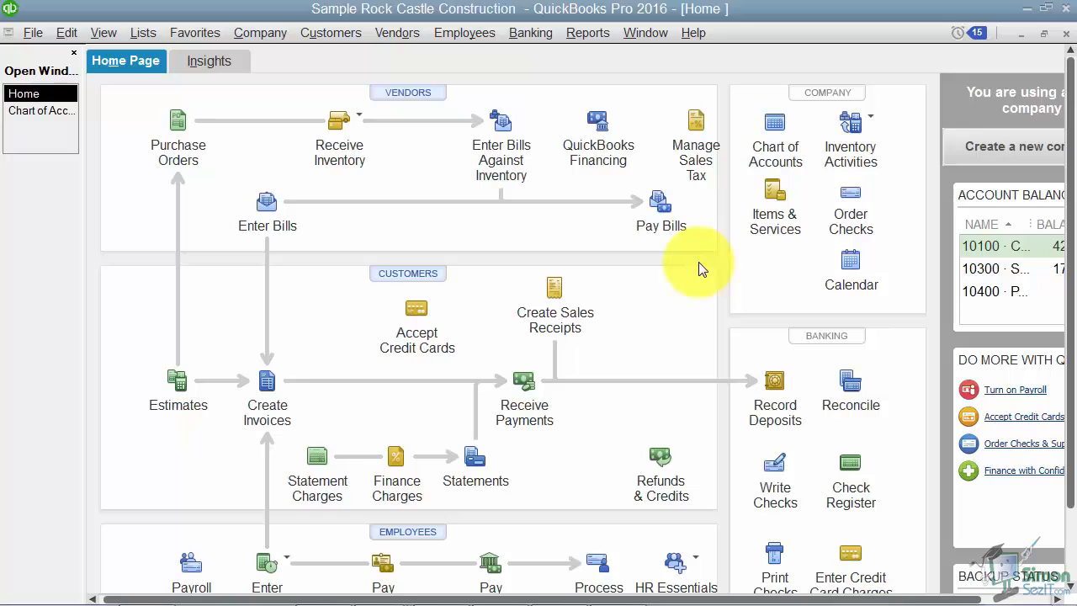
{"action": "mouse_move", "coordinate": [397, 34]}
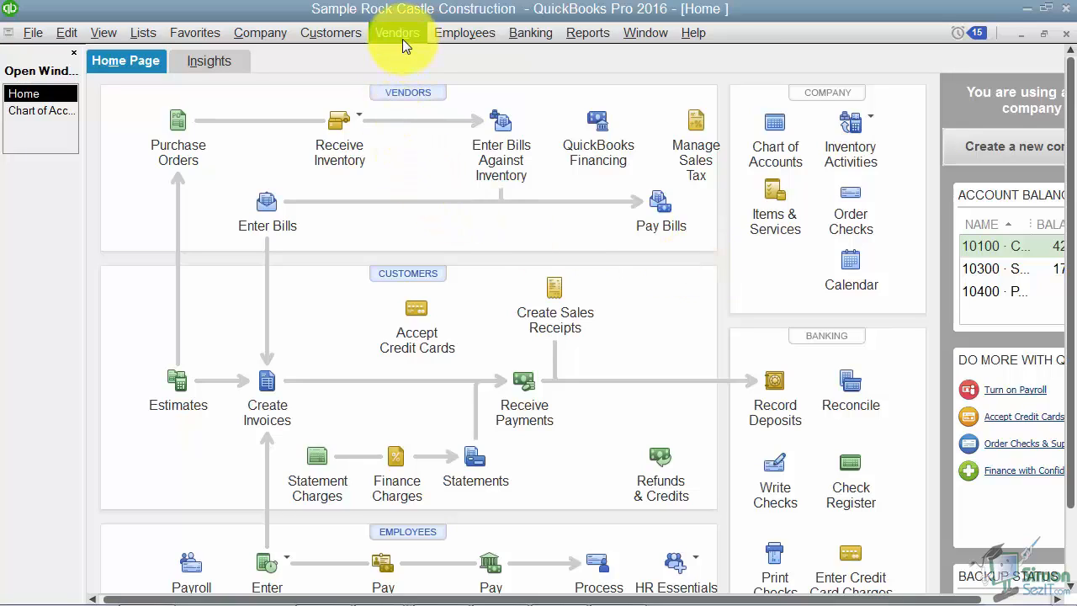
{"action": "left_click", "coordinate": [397, 32]}
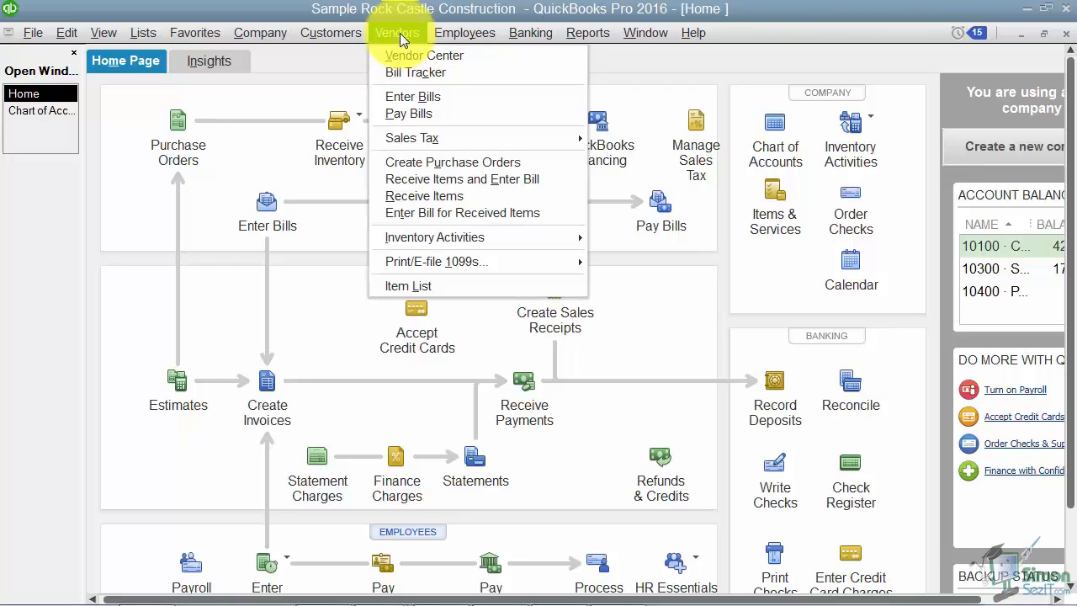
{"action": "mouse_move", "coordinate": [416, 73]}
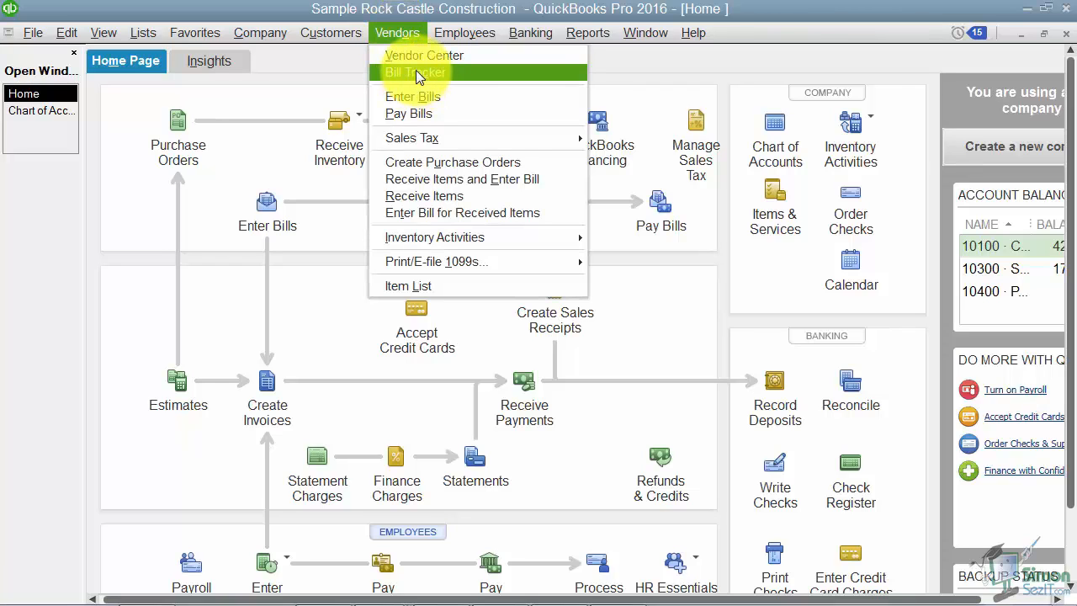
In the maximized Bill Tracker, tick PO 6238 and the 1,800.00 Perry Windows bill dated 10/25/2020
{"action": "left_click", "coordinate": [414, 73]}
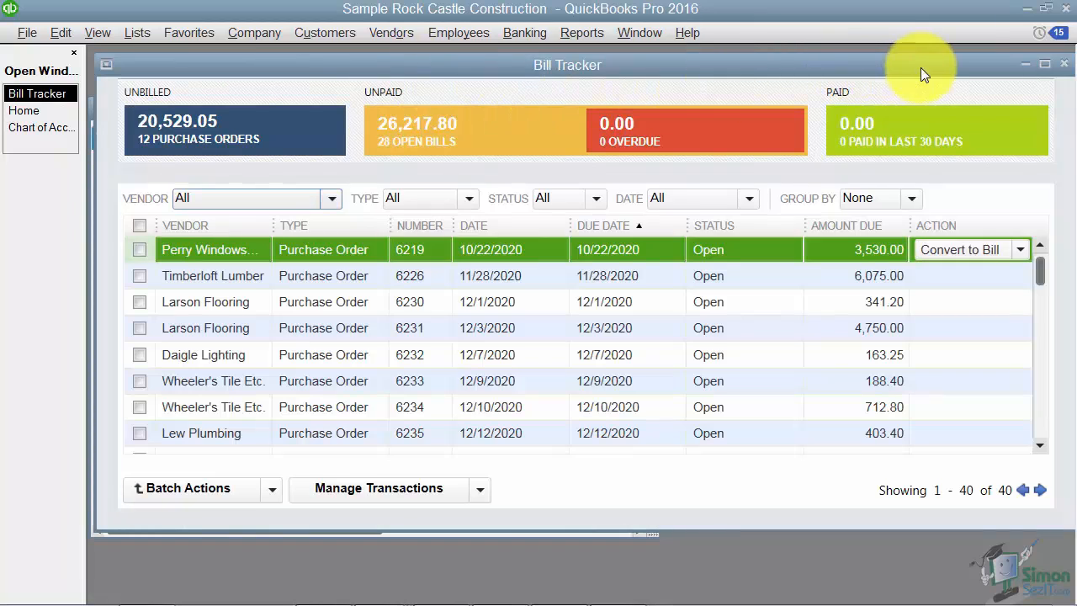
{"action": "left_click", "coordinate": [1043, 64]}
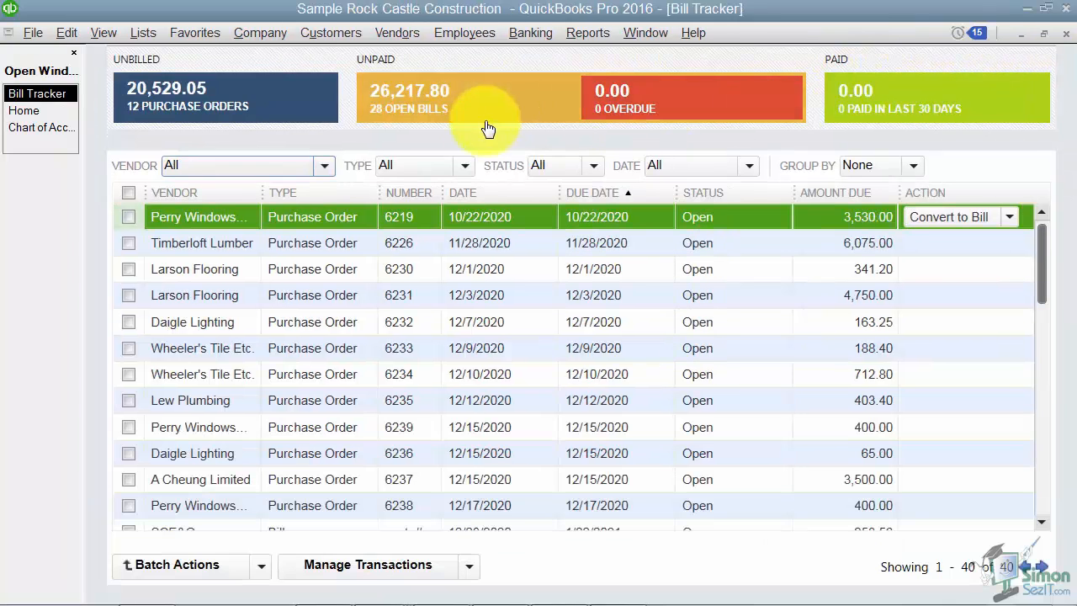
{"action": "mouse_move", "coordinate": [323, 151]}
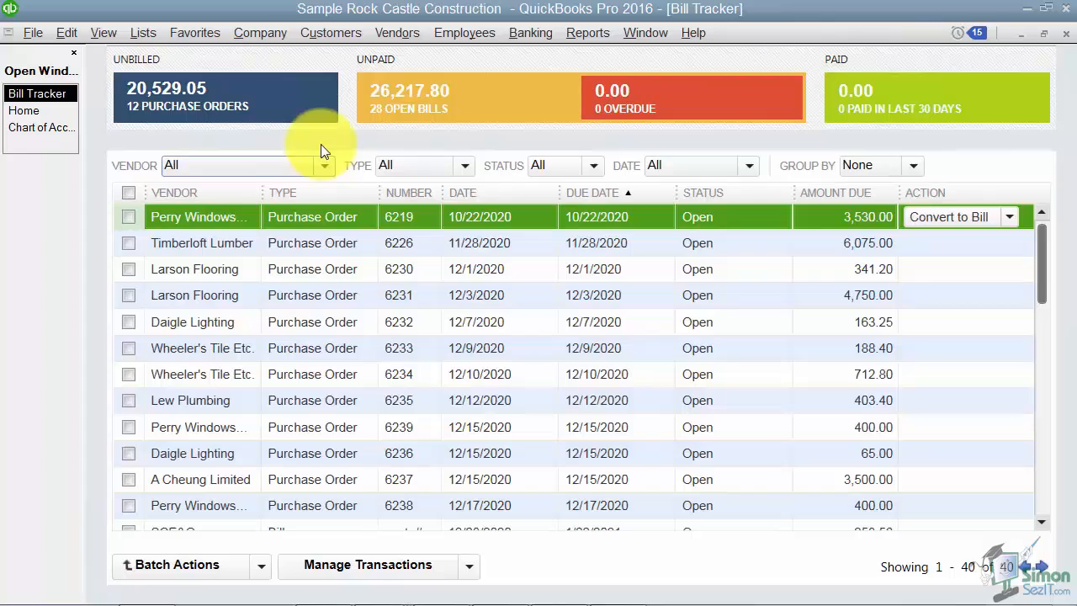
{"action": "mouse_move", "coordinate": [646, 114]}
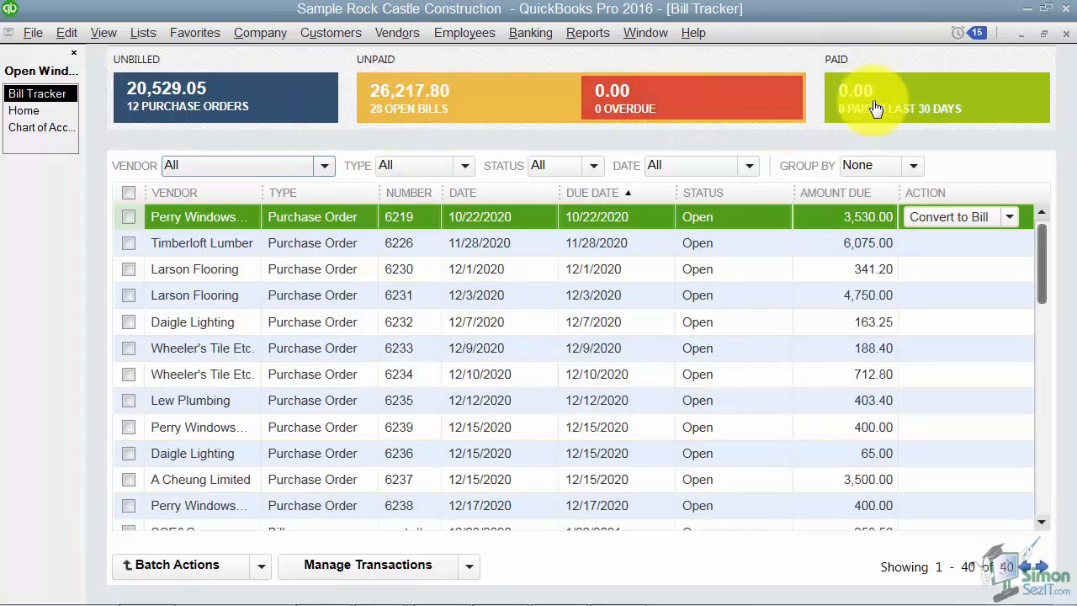
{"action": "mouse_move", "coordinate": [872, 100]}
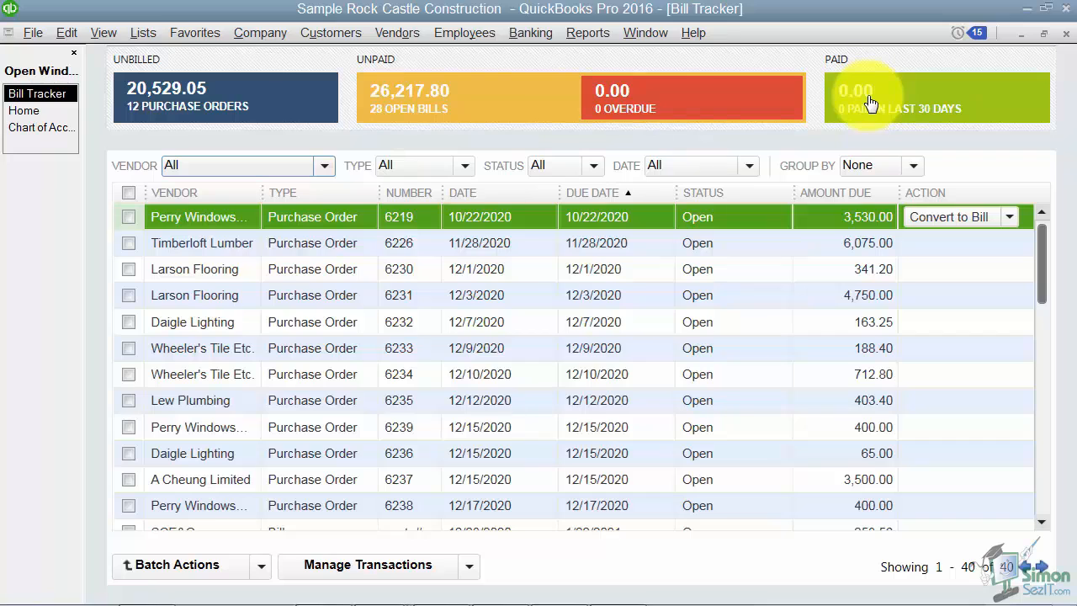
{"action": "mouse_move", "coordinate": [481, 246]}
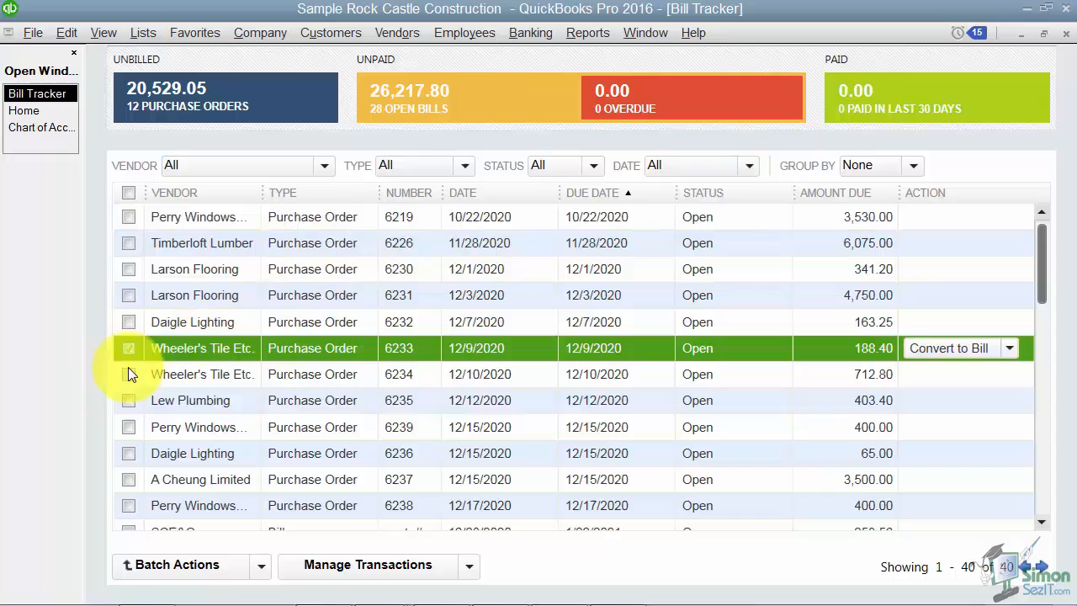
{"action": "scroll", "scroll_direction": "down", "scroll_amount": 3}
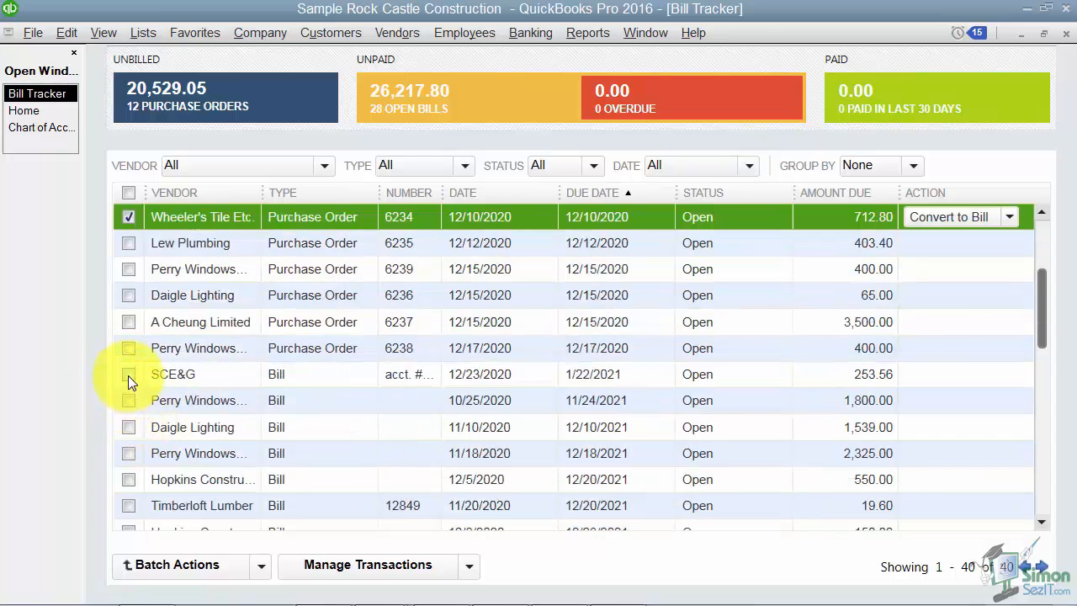
{"action": "left_click", "coordinate": [128, 346]}
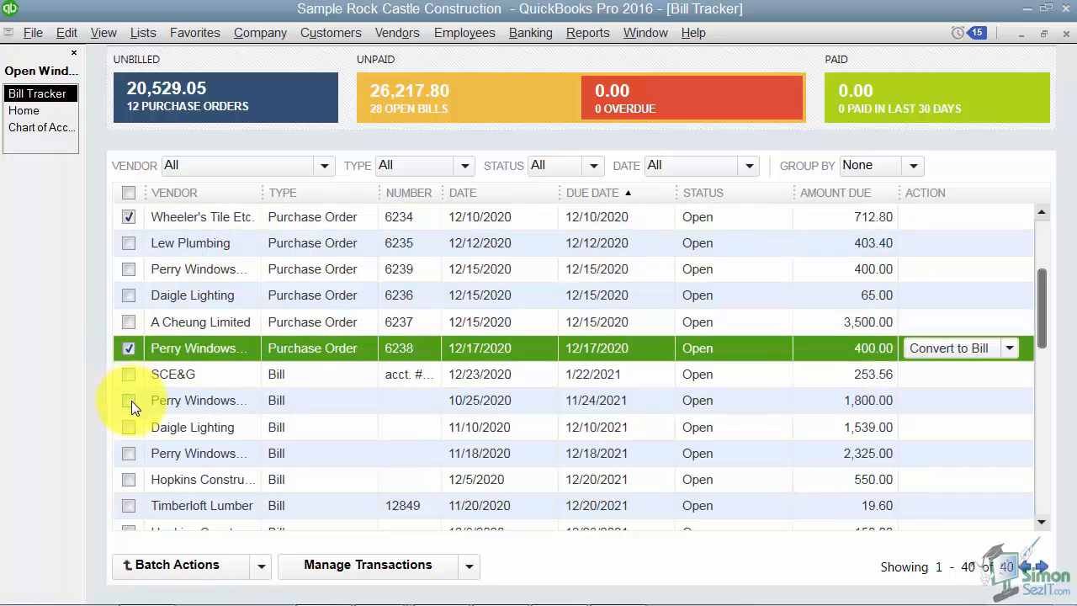
{"action": "left_click", "coordinate": [128, 400]}
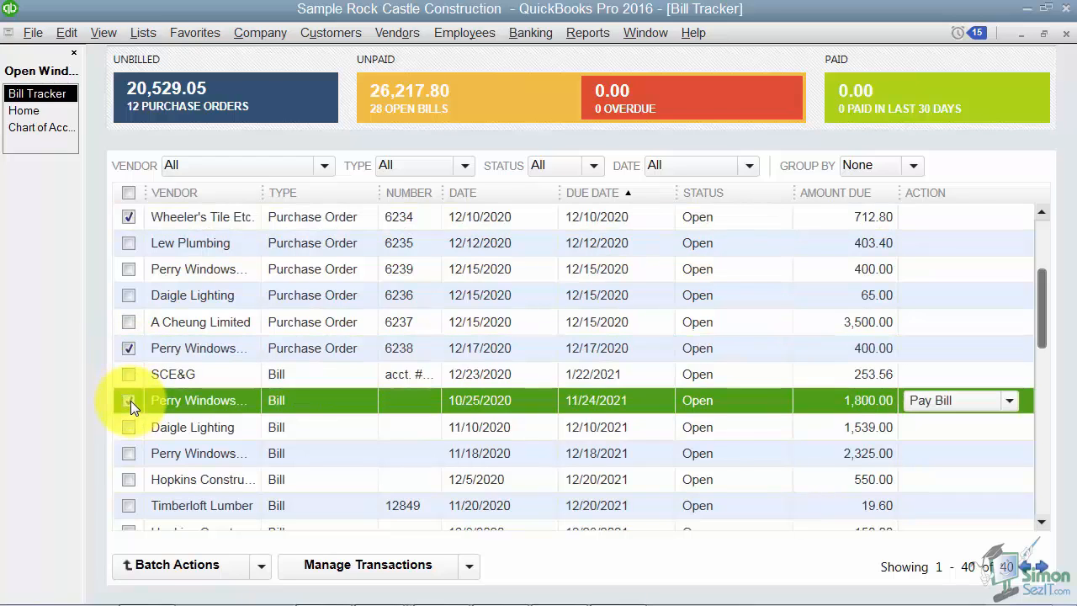
{"action": "left_click", "coordinate": [128, 400]}
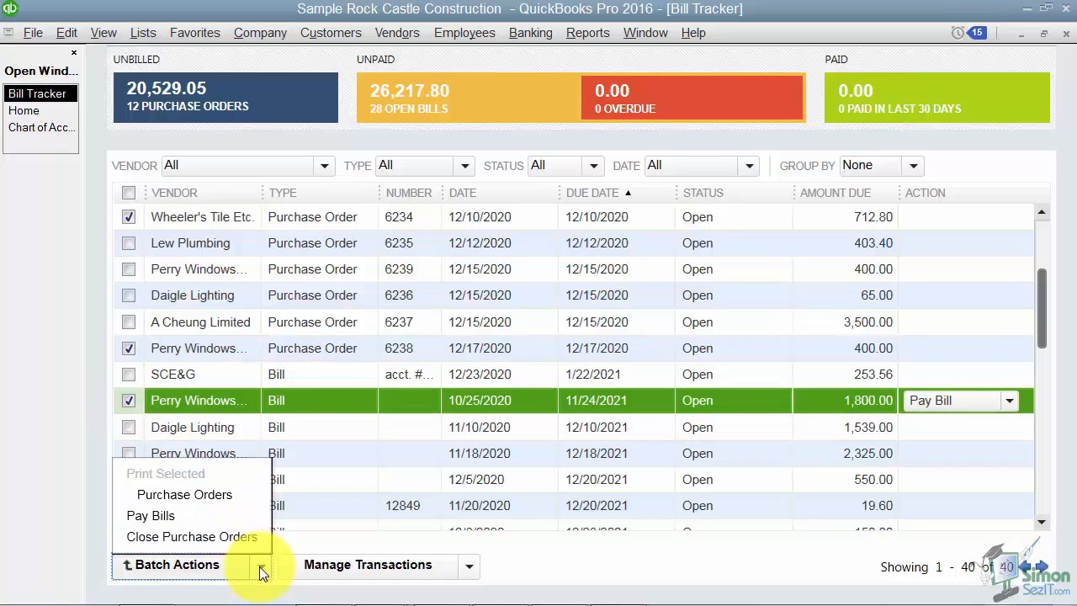
{"action": "mouse_move", "coordinate": [151, 515]}
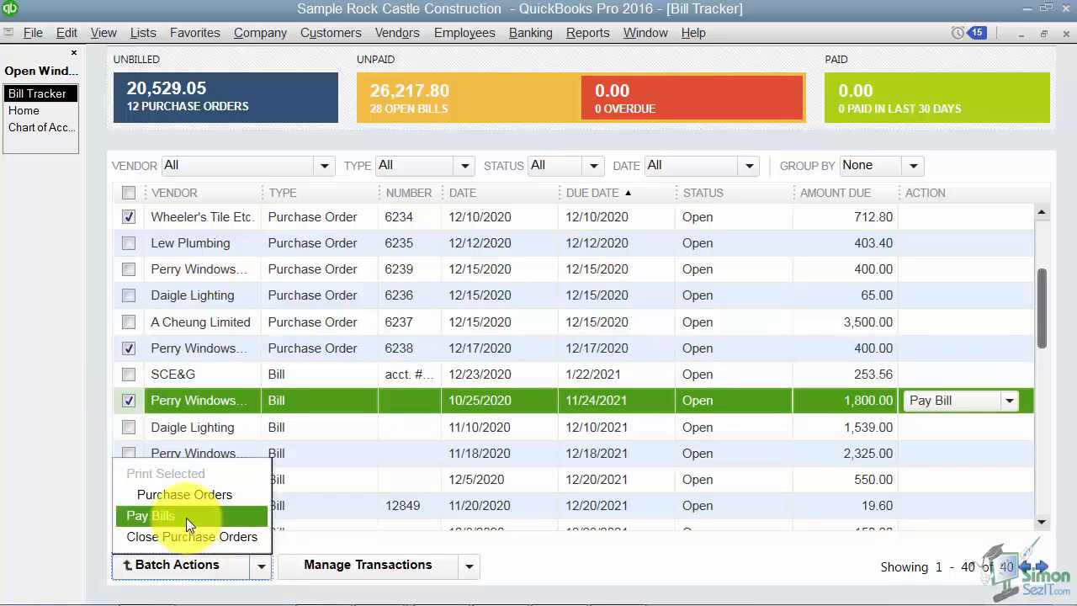
{"action": "left_click", "coordinate": [150, 514]}
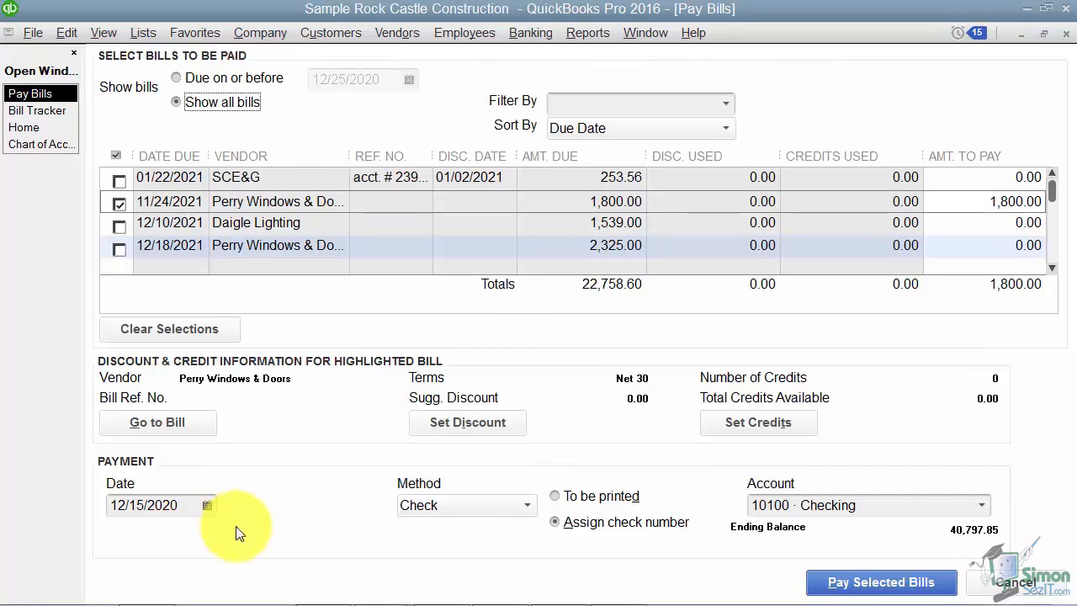
{"action": "mouse_move", "coordinate": [246, 529]}
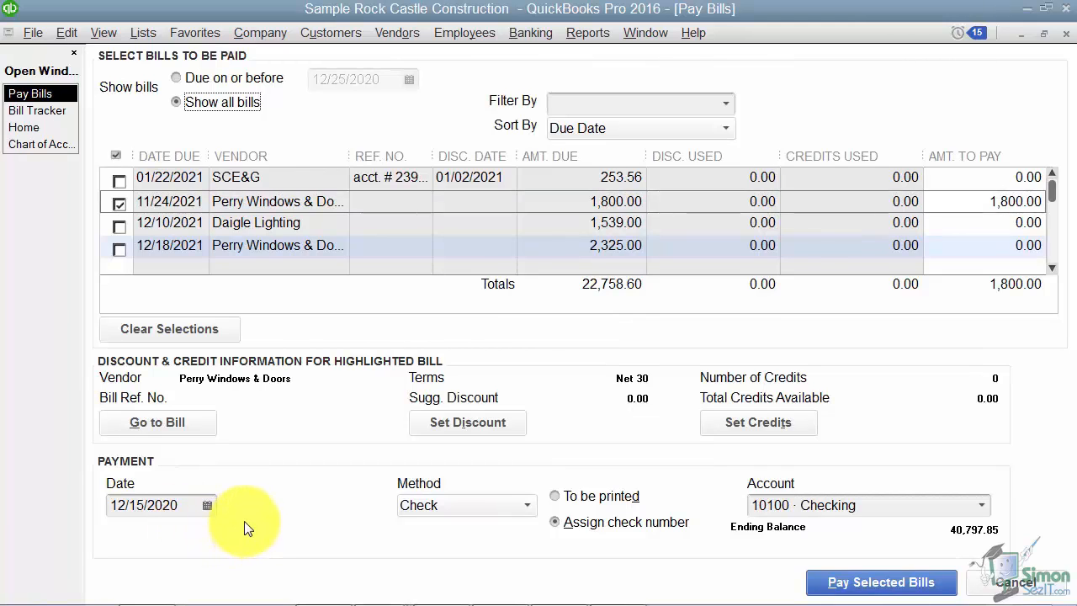
{"action": "scroll", "scroll_direction": "down", "scroll_amount": 3}
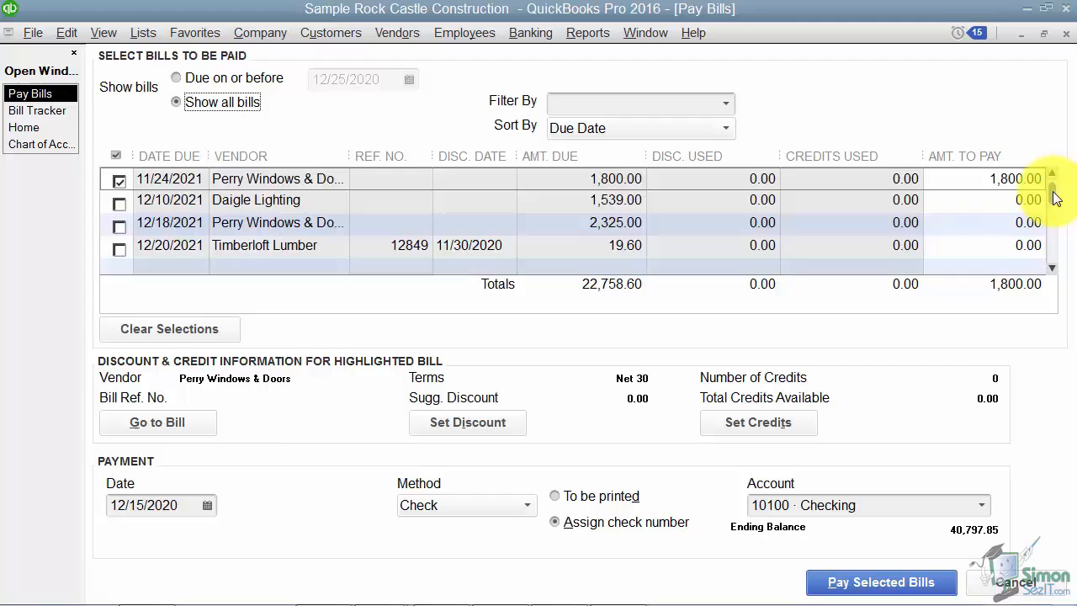
{"action": "scroll", "scroll_direction": "down", "scroll_amount": 3}
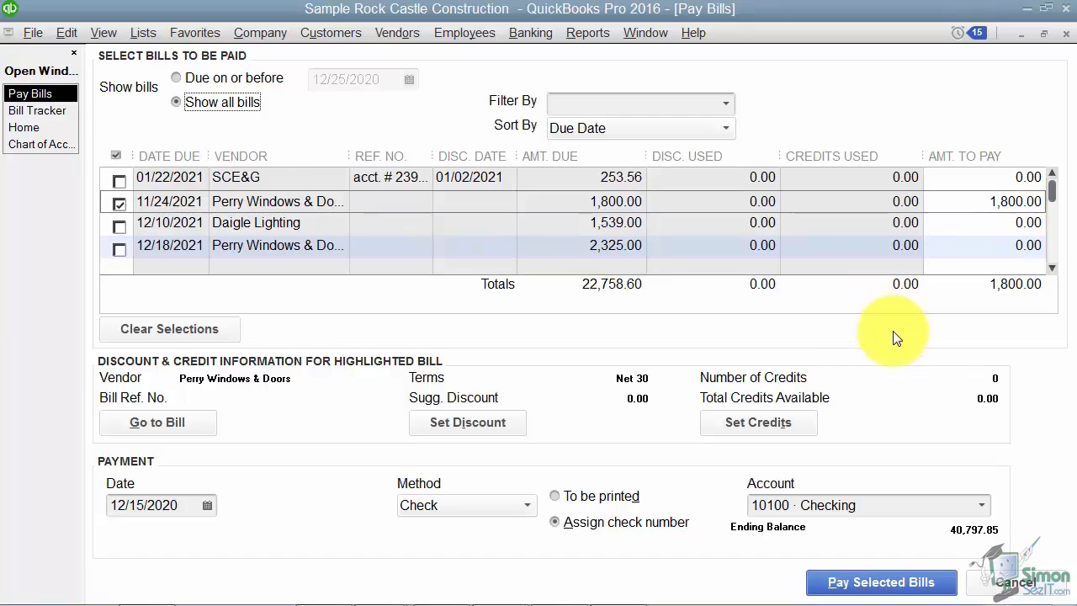
{"action": "mouse_move", "coordinate": [1063, 64]}
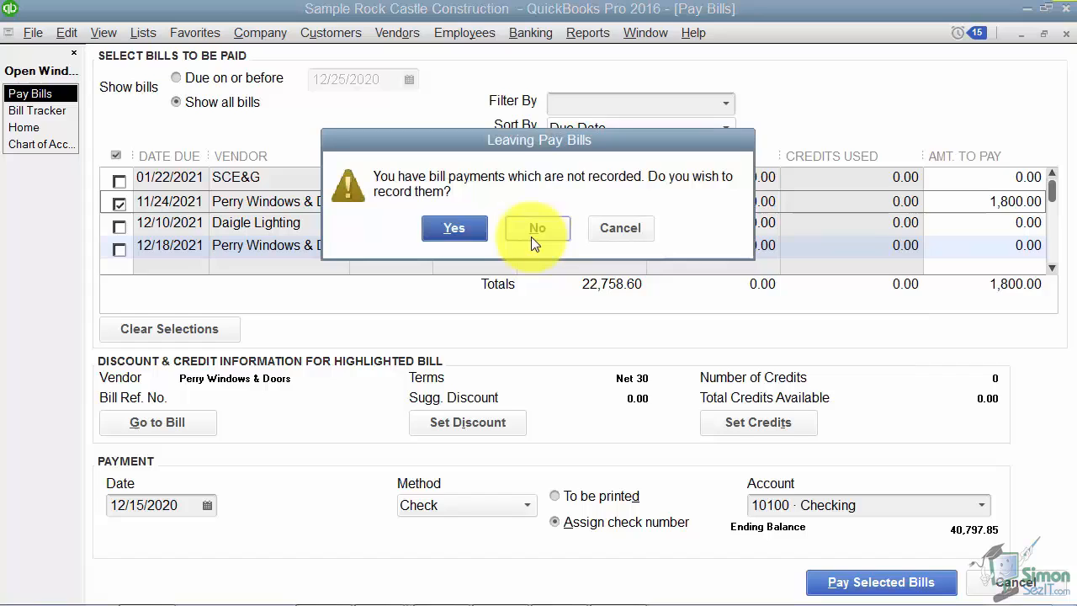
{"action": "left_click", "coordinate": [537, 229]}
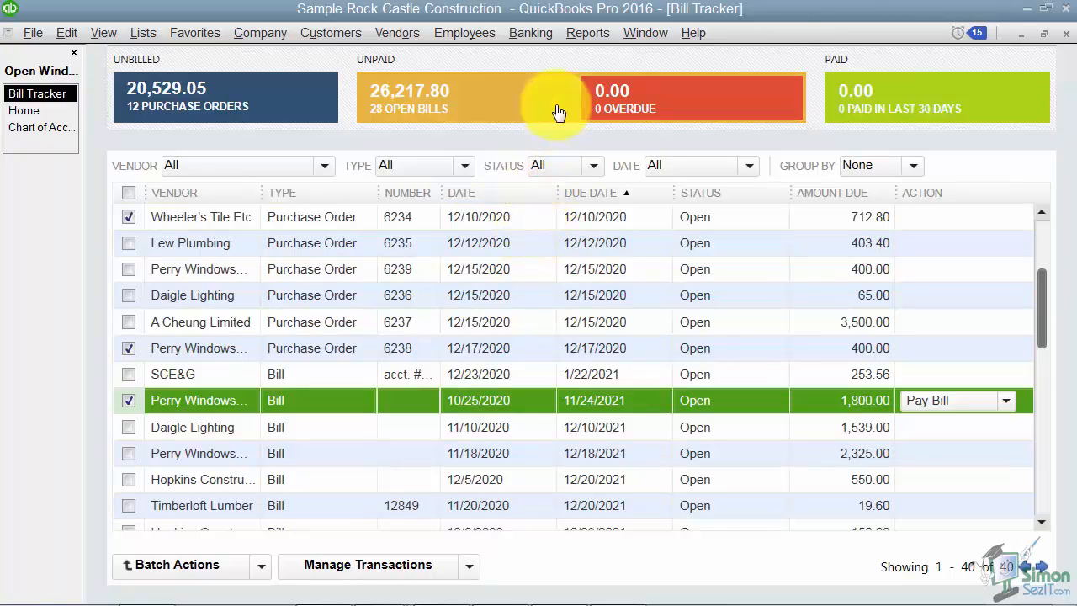
Open the Open Purchase Orders report, totalling 20,529.05 with 16,882.05 open
{"action": "left_click", "coordinate": [587, 32]}
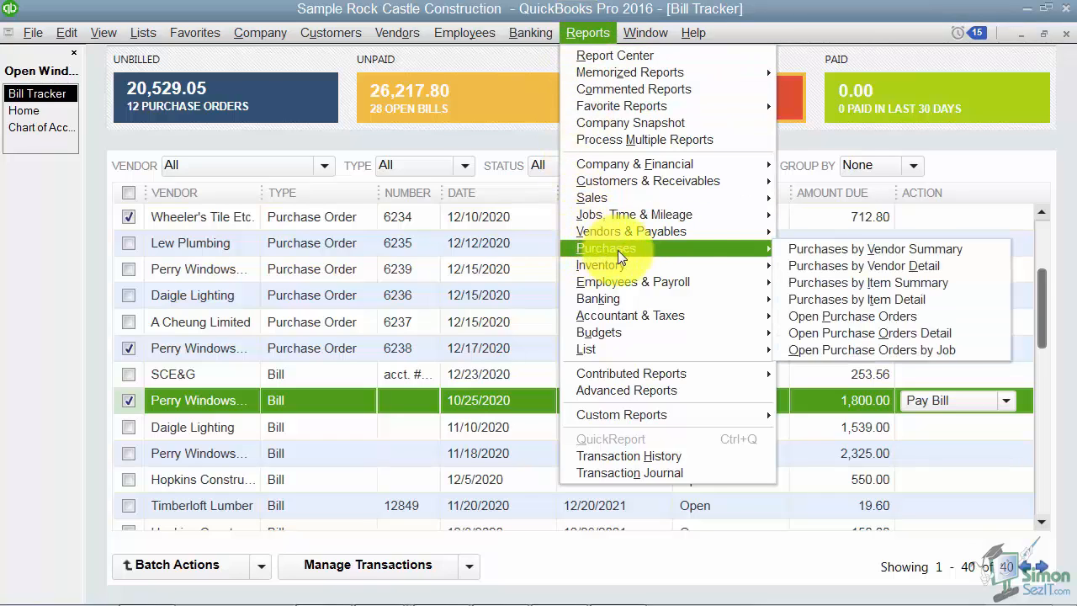
{"action": "mouse_move", "coordinate": [870, 334]}
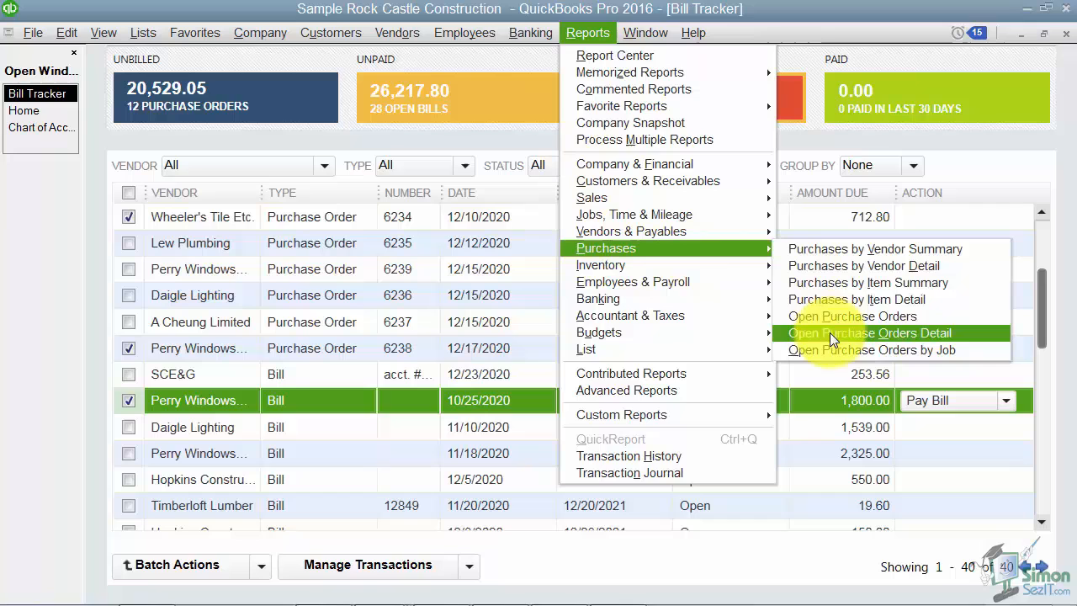
{"action": "left_click", "coordinate": [851, 316]}
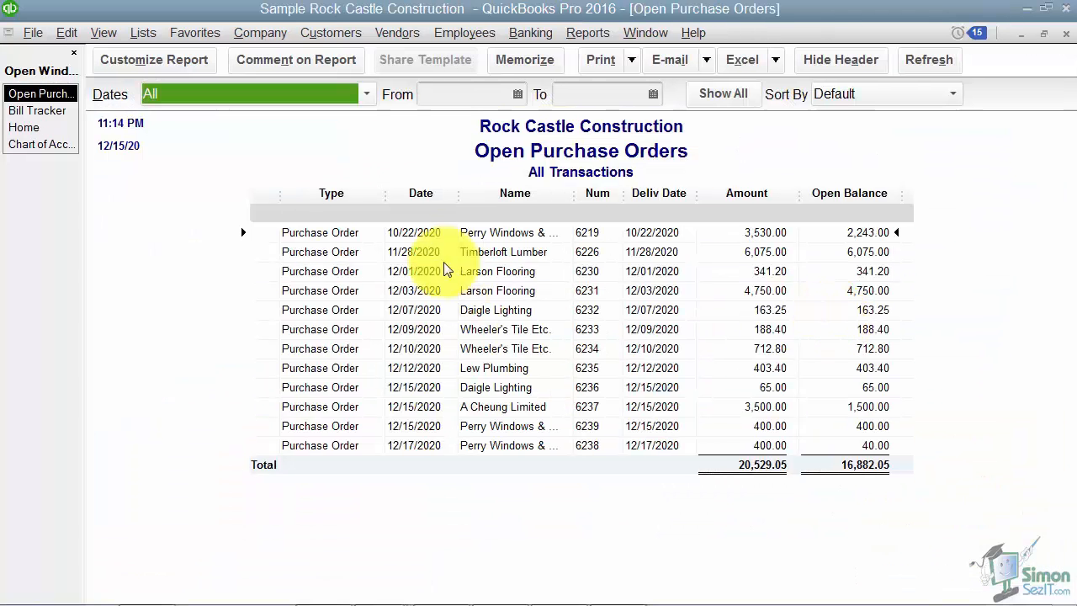
{"action": "mouse_move", "coordinate": [423, 539]}
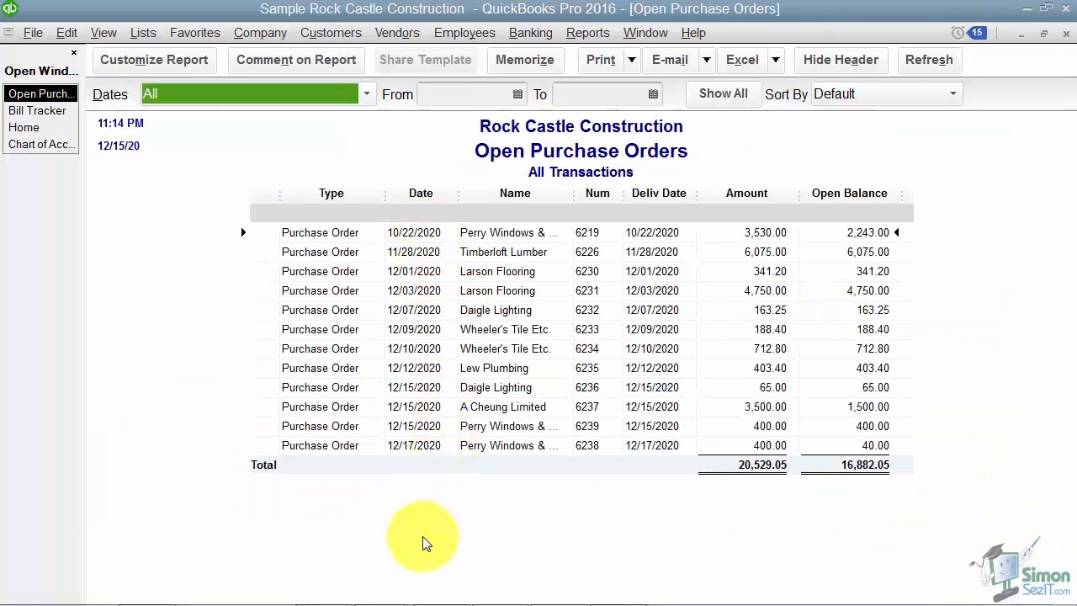
{"action": "mouse_move", "coordinate": [451, 488]}
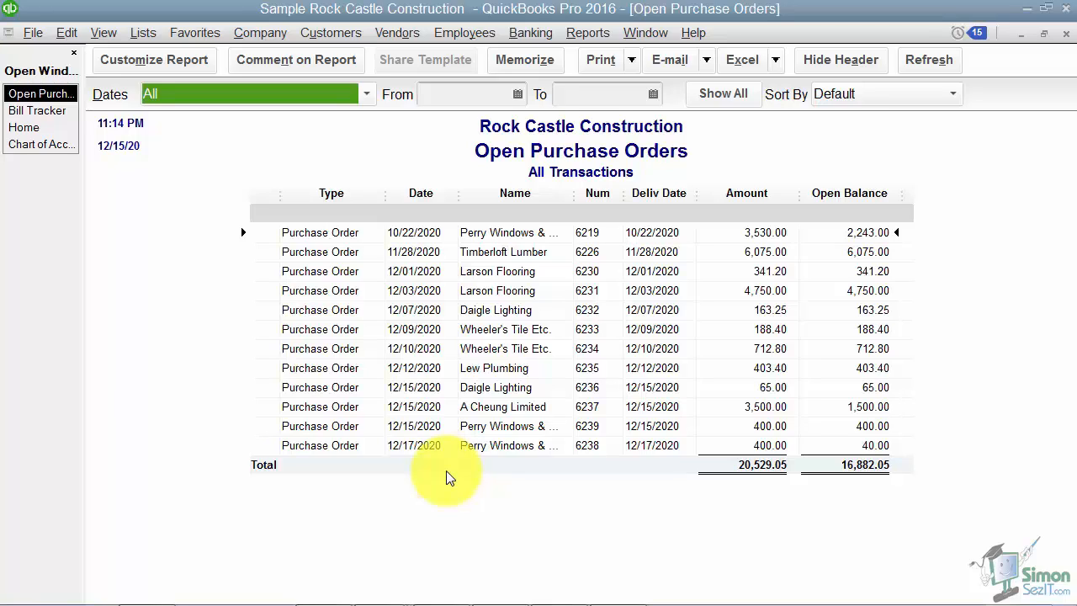
{"action": "mouse_move", "coordinate": [453, 475]}
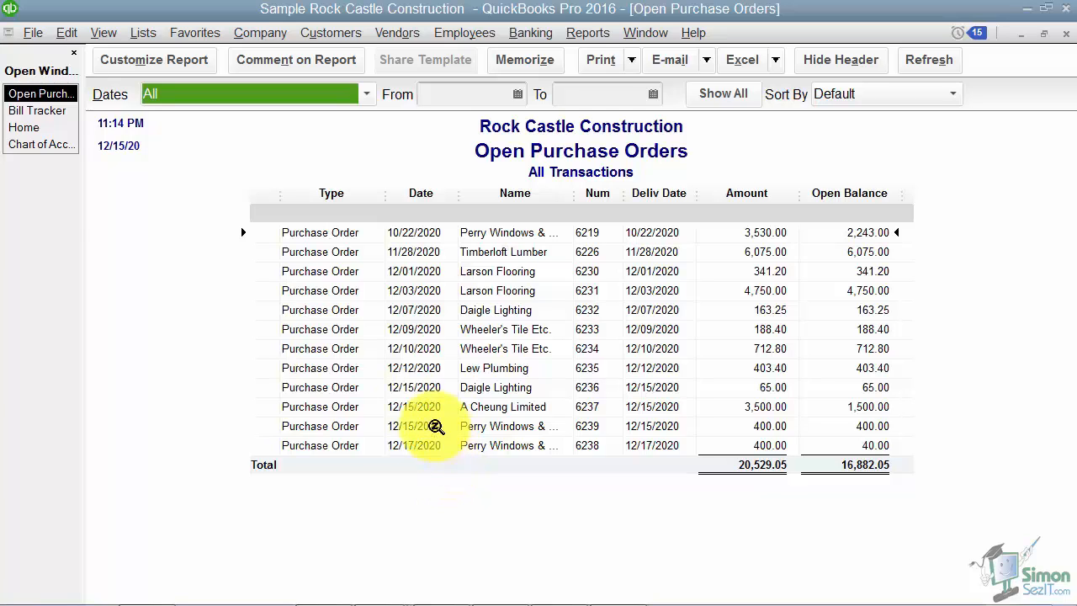
Select all twelve purchase orders in Bill Tracker and batch-close them via Close Purchase Orders
{"action": "left_click", "coordinate": [37, 94]}
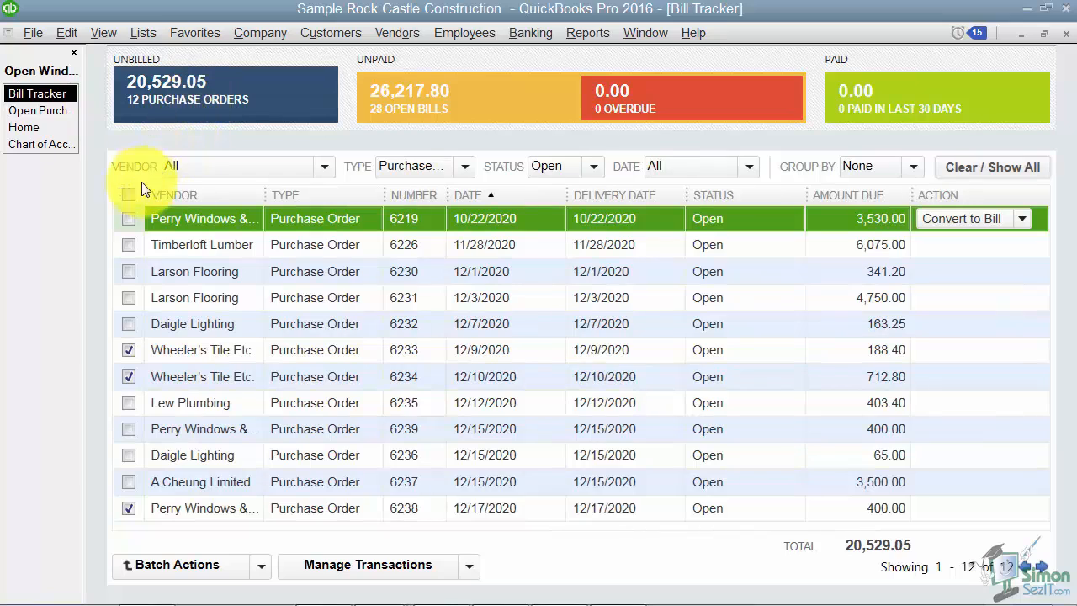
{"action": "left_click", "coordinate": [128, 195]}
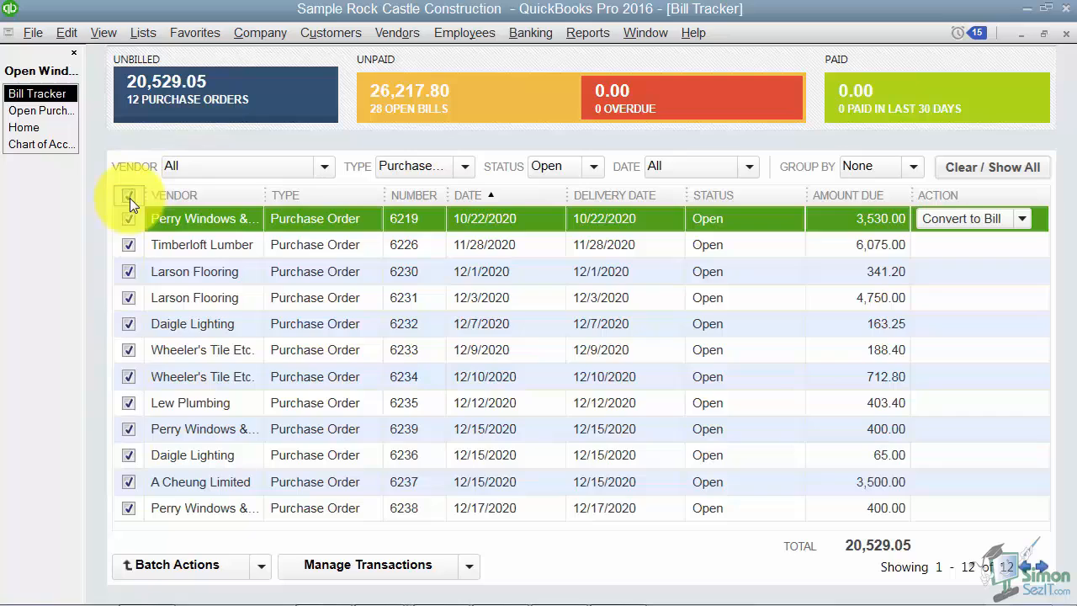
{"action": "left_click", "coordinate": [176, 564]}
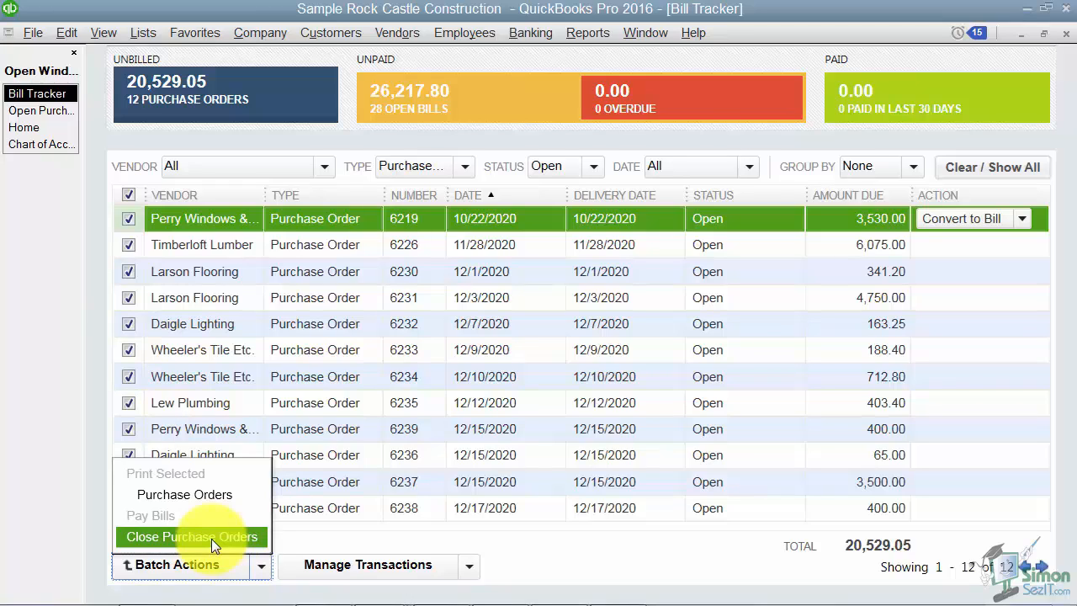
{"action": "left_click", "coordinate": [192, 537]}
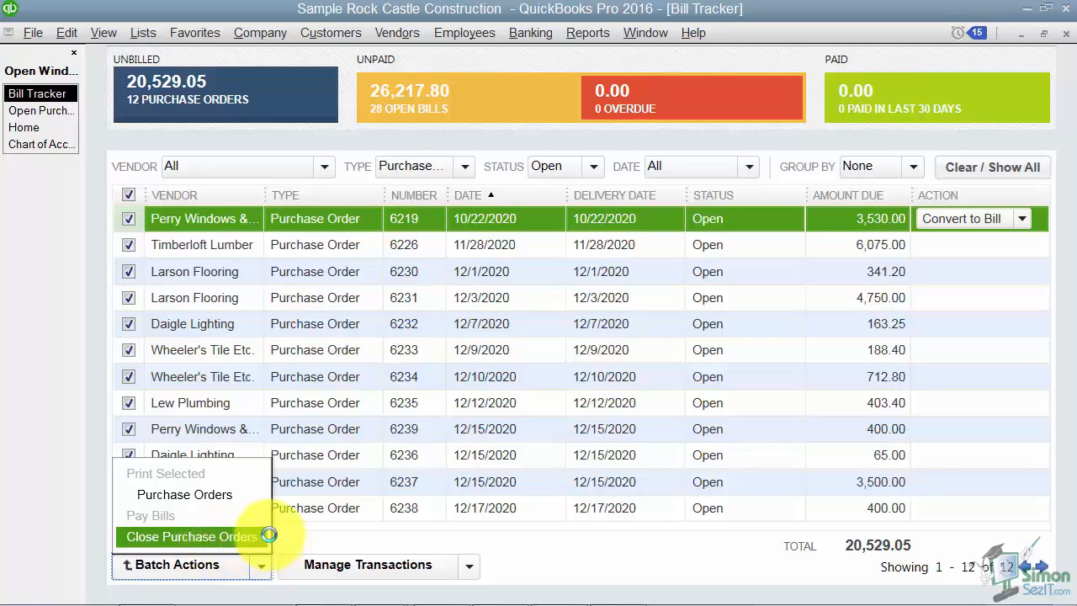
{"action": "left_click", "coordinate": [192, 536]}
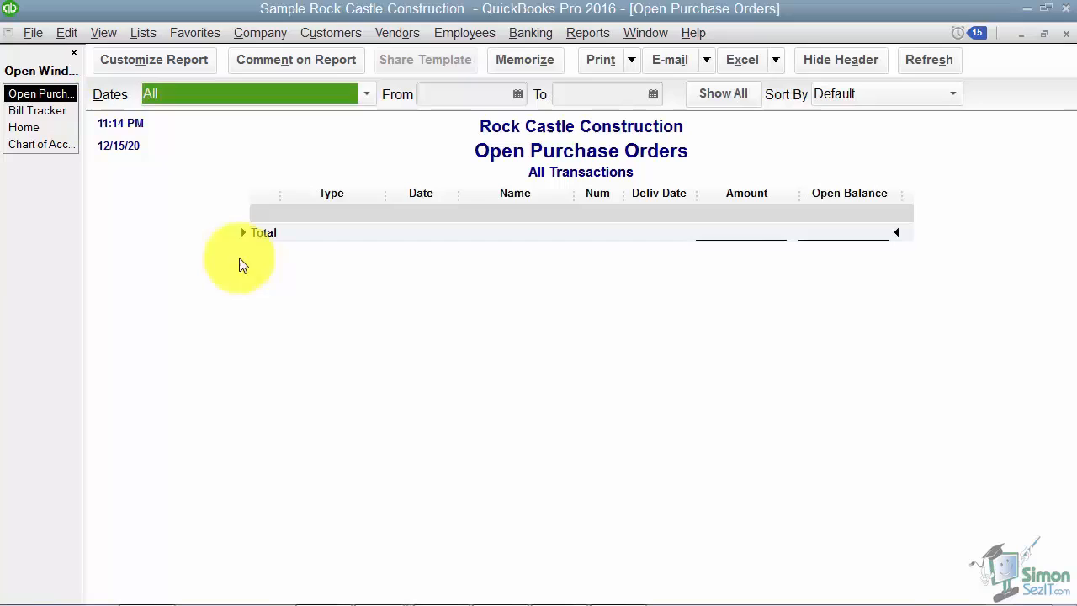
{"action": "mouse_move", "coordinate": [588, 403]}
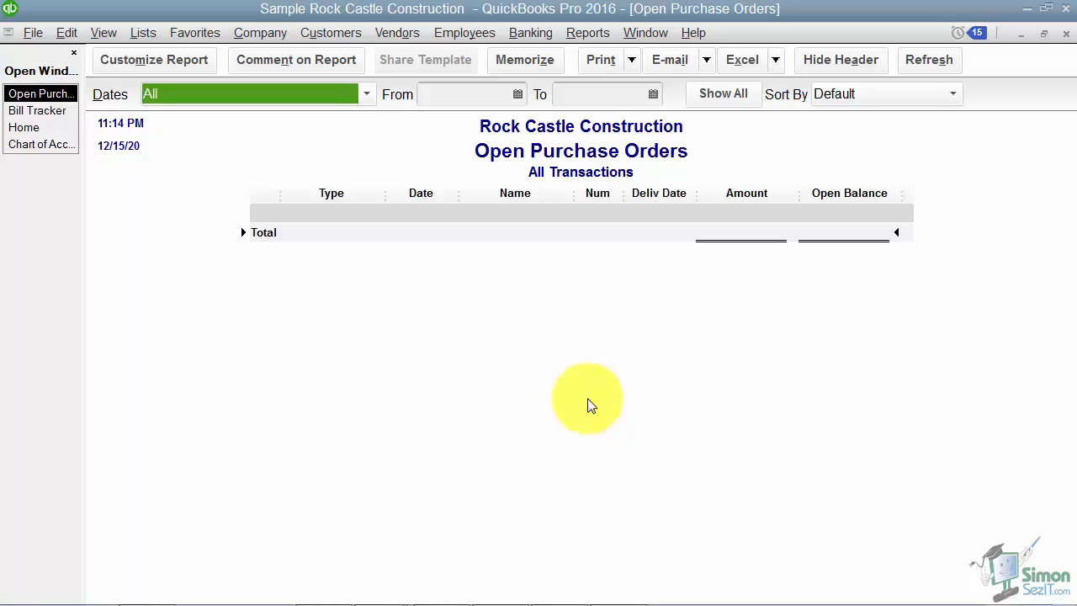
{"action": "mouse_move", "coordinate": [811, 249]}
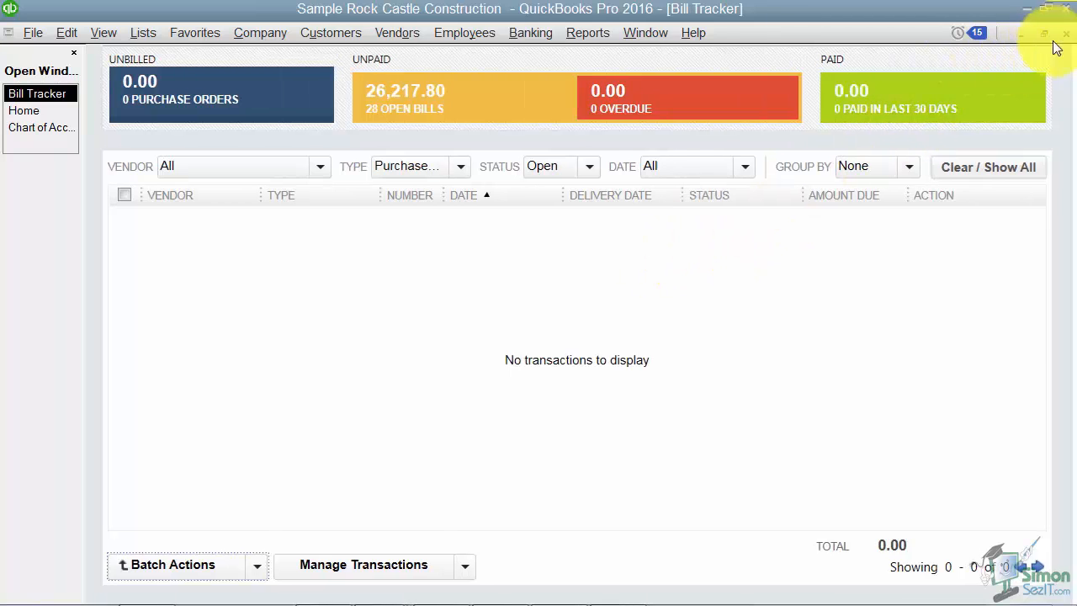
Close the emptied Bill Tracker and return to the Home page
{"action": "left_click", "coordinate": [23, 111]}
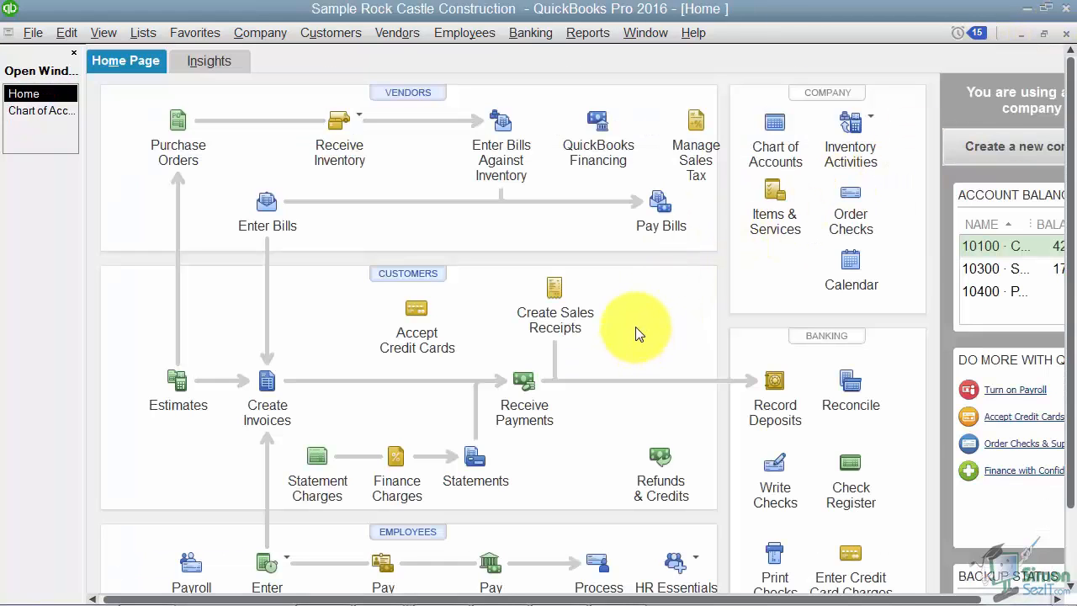